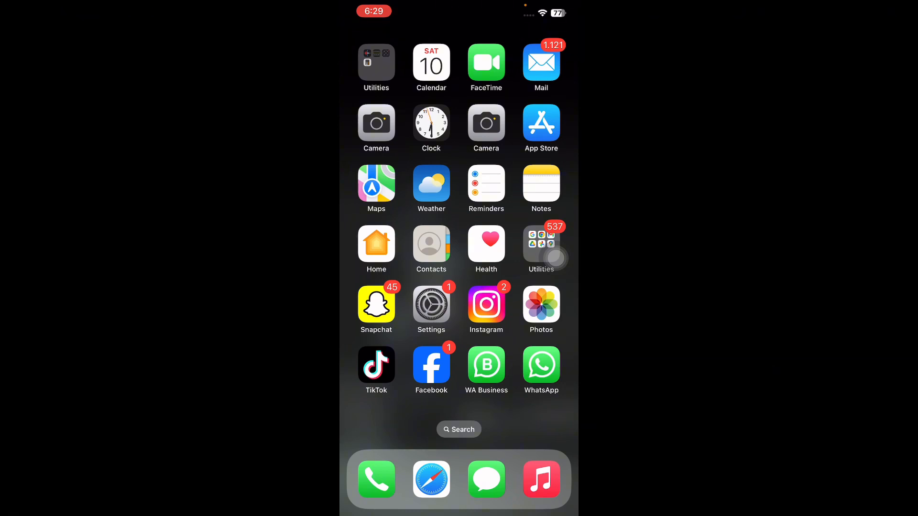
# - Set Auto-Lock under Display & Brightness to Never
pyautogui.click(431, 304)
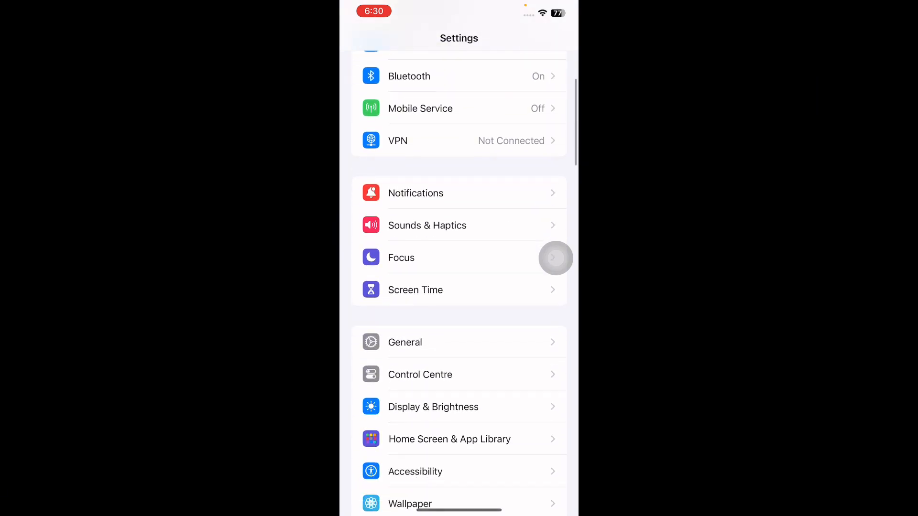
pyautogui.click(433, 407)
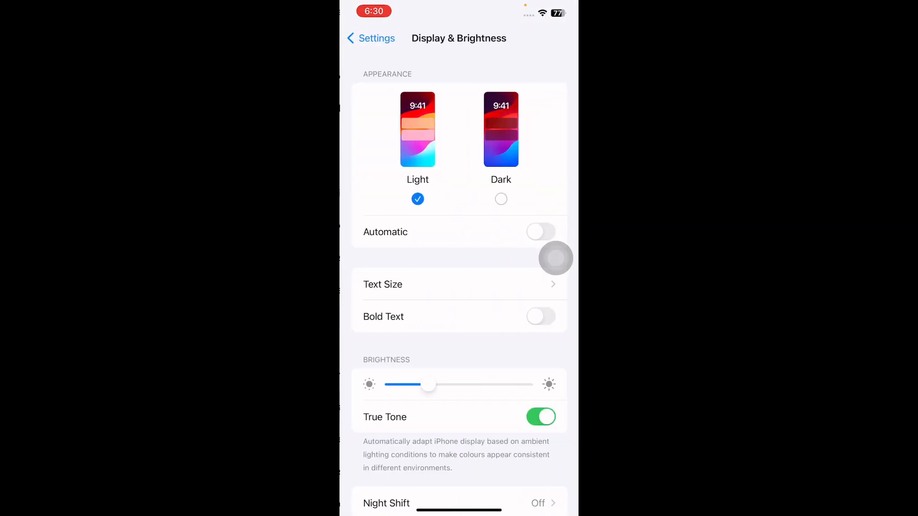
pyautogui.scroll(-3)
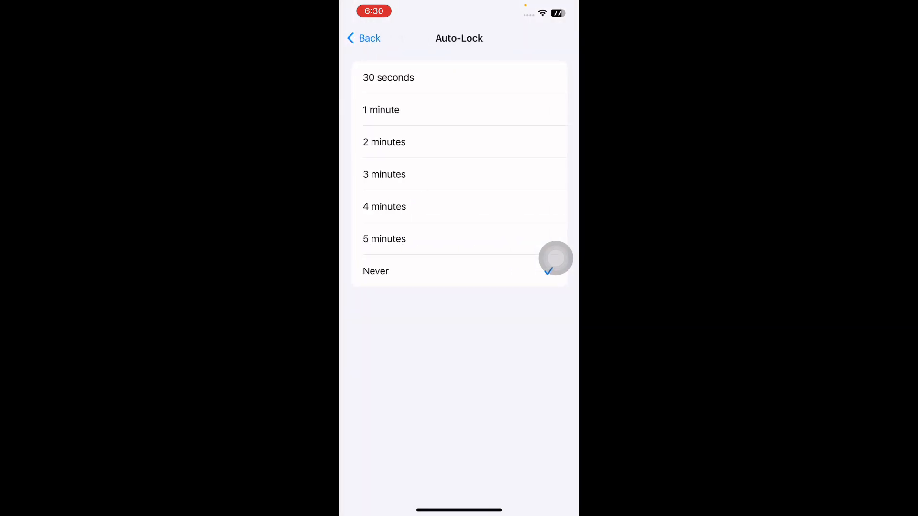
pyautogui.click(385, 143)
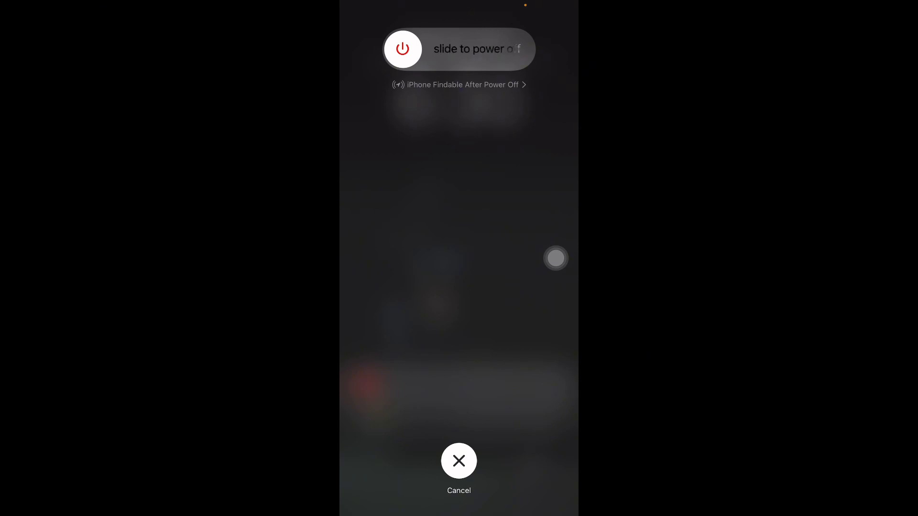
# - Cancel the slide-to-power-off prompt and return to the Home Screen
pyautogui.click(458, 461)
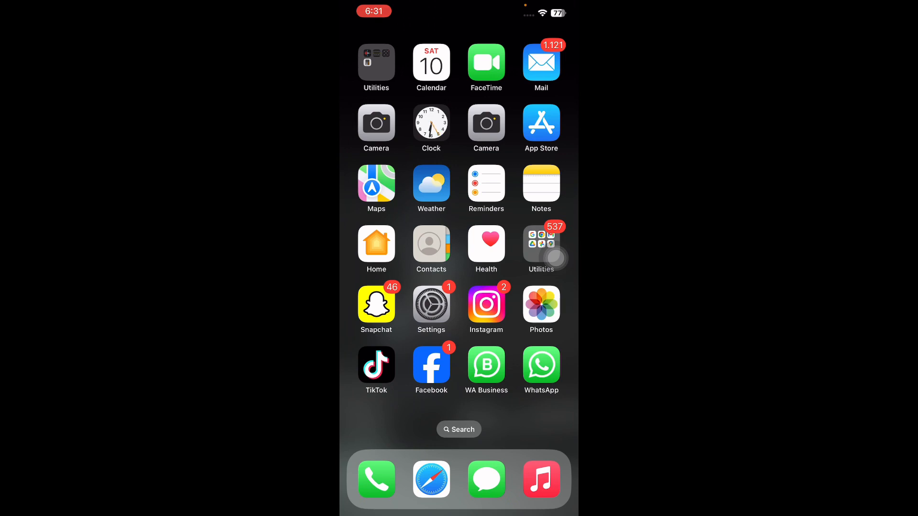
pyautogui.click(432, 304)
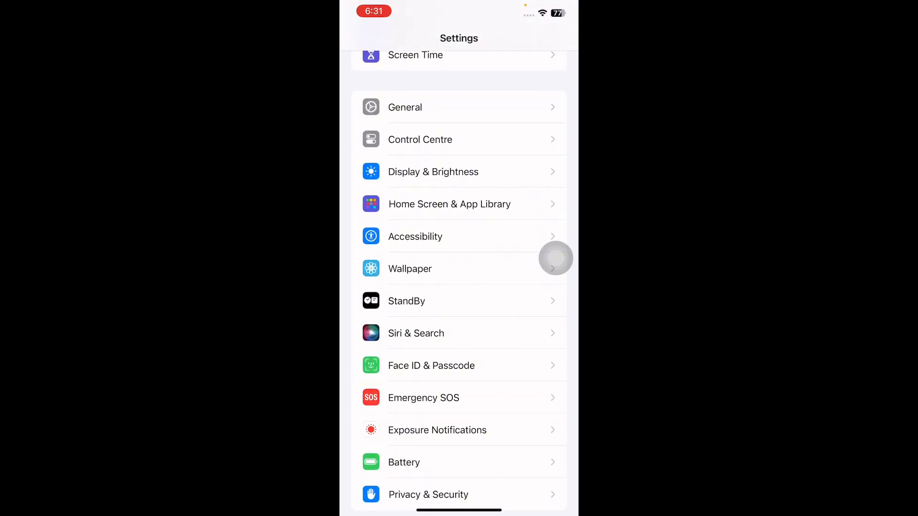
pyautogui.click(431, 365)
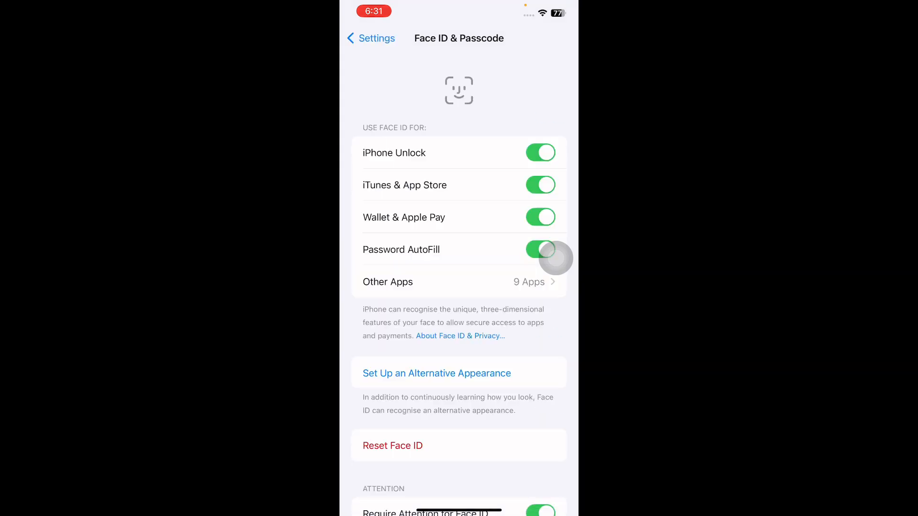
pyautogui.scroll(-3)
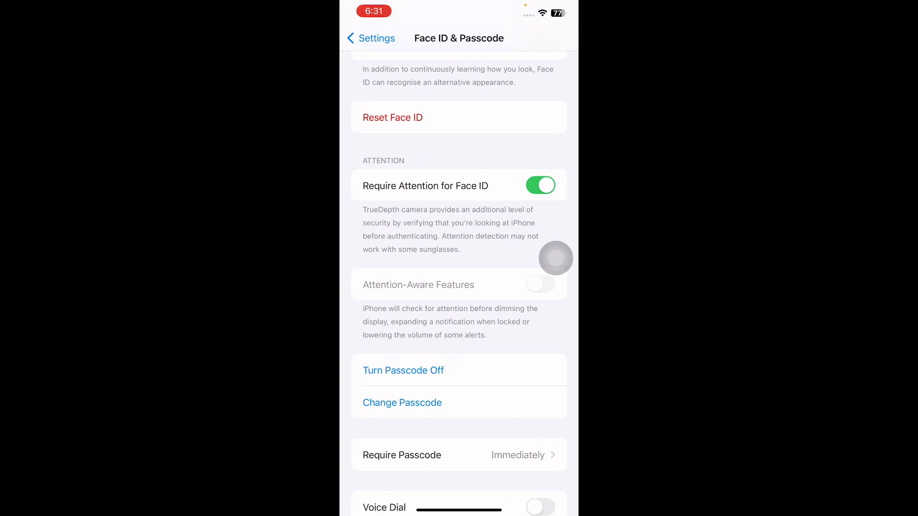
pyautogui.click(403, 371)
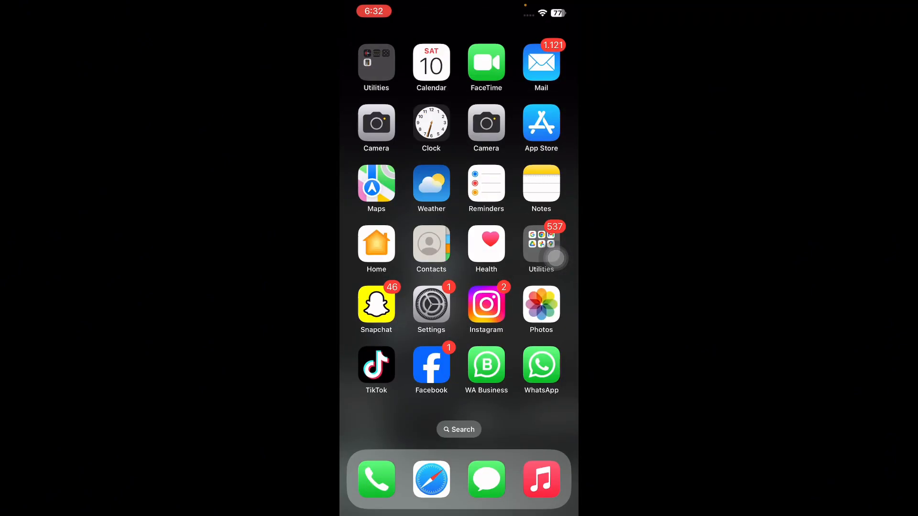
# - Reopen Display & Brightness and check Auto-Lock still reads Never
pyautogui.click(431, 308)
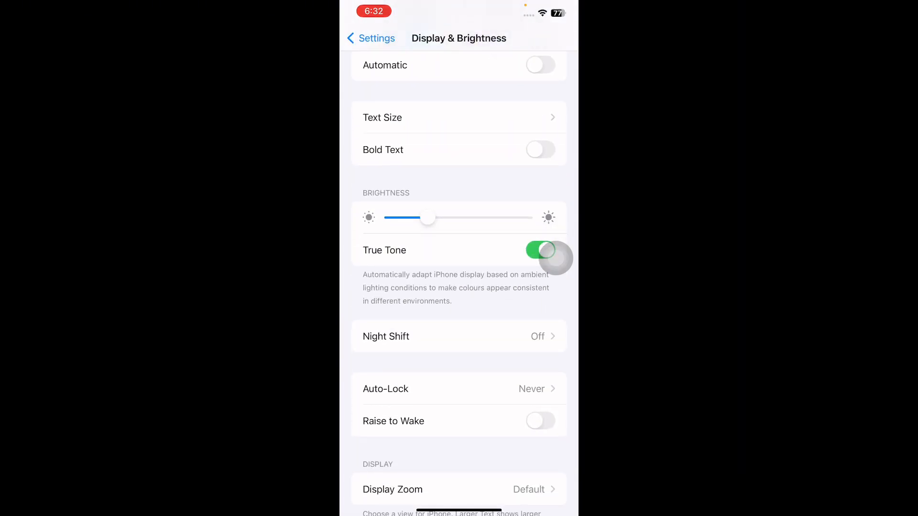
pyautogui.click(385, 389)
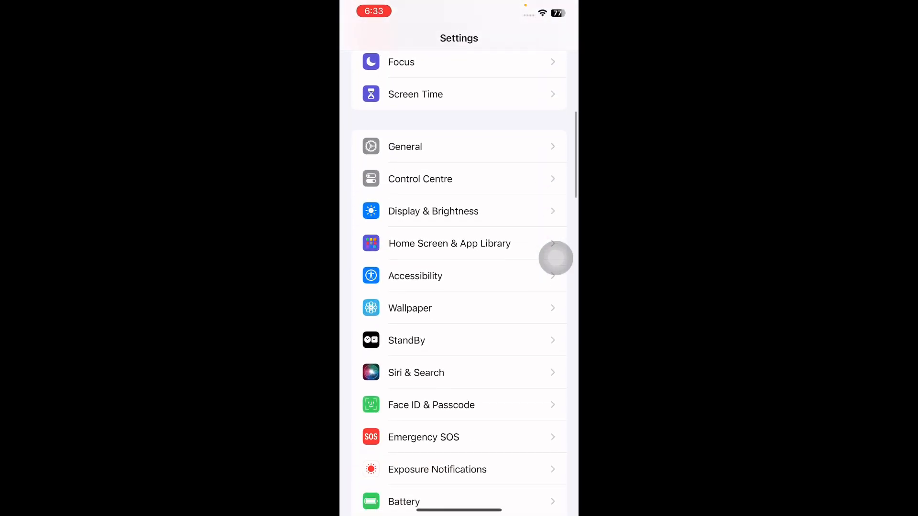
# - Review AssistiveTouch under Accessibility > Touch, confirming it is on
pyautogui.click(415, 275)
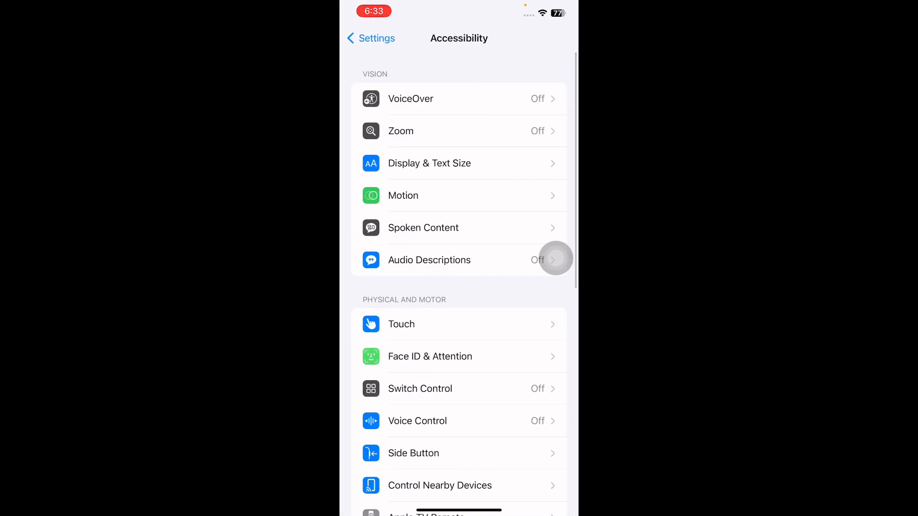
pyautogui.click(401, 325)
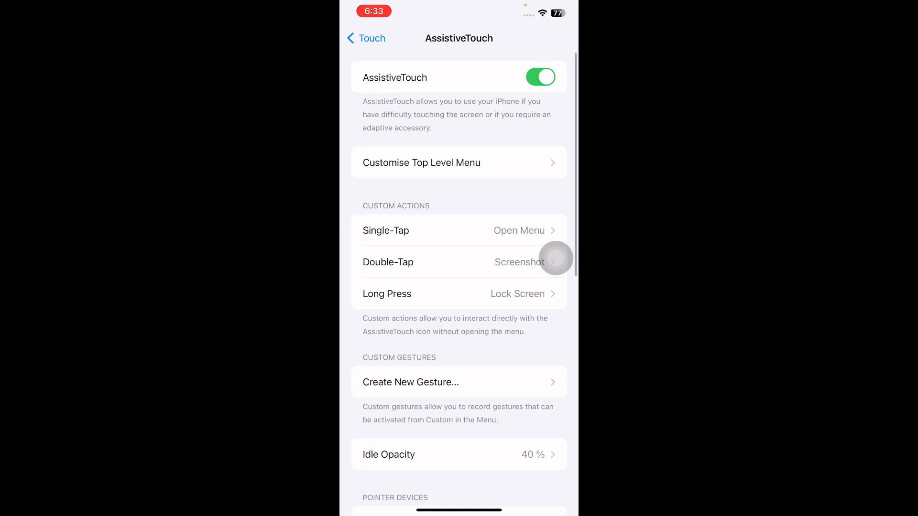
pyautogui.click(539, 76)
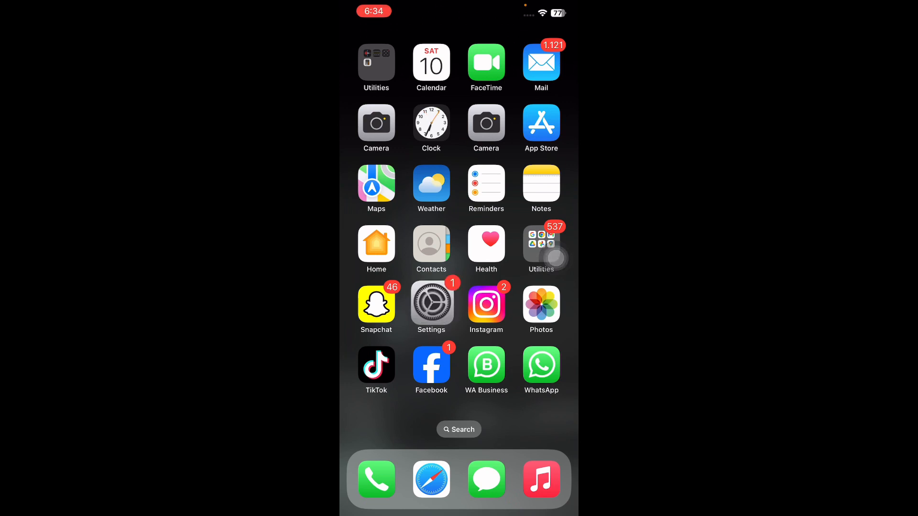
# - View the Battery page showing Low Power Mode and Battery Percentage on
pyautogui.click(431, 300)
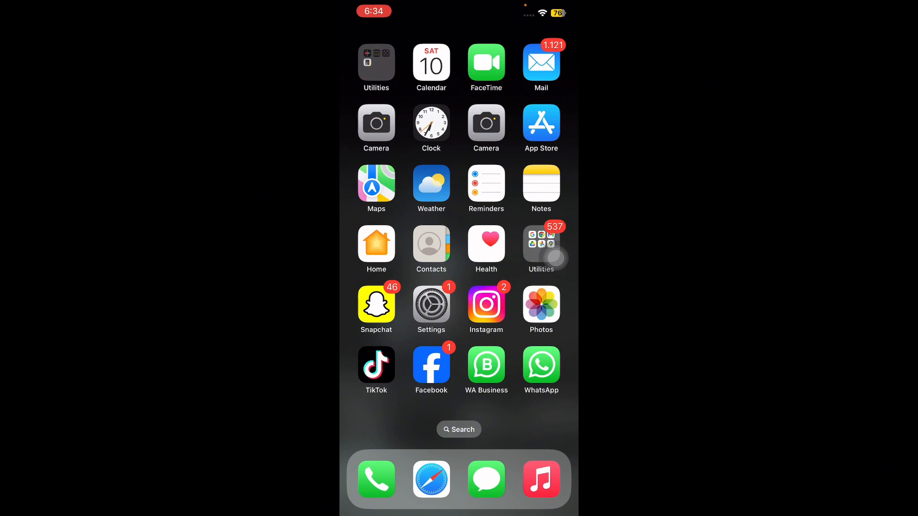
pyautogui.click(430, 303)
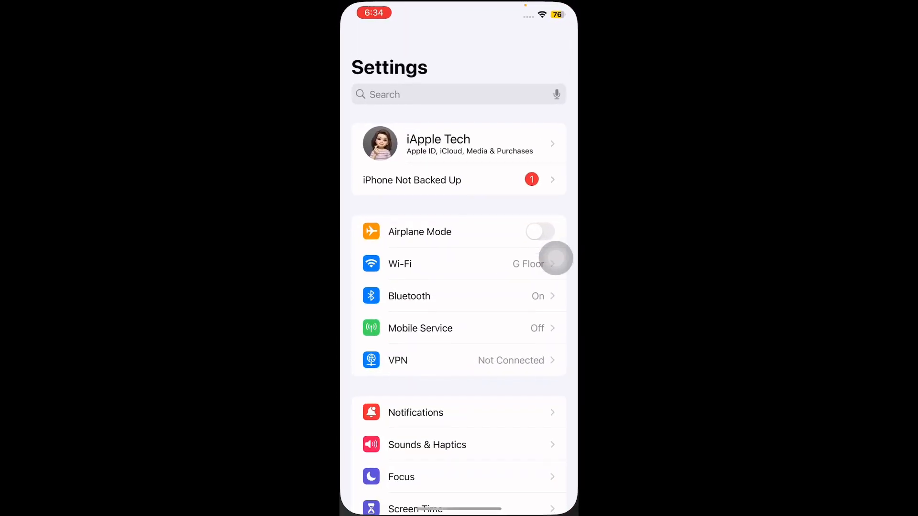
pyautogui.scroll(-3)
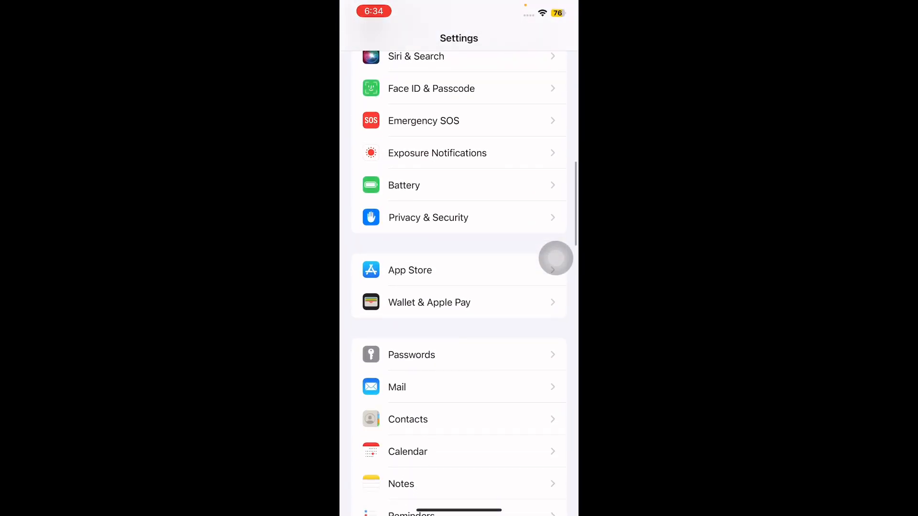
pyautogui.click(403, 184)
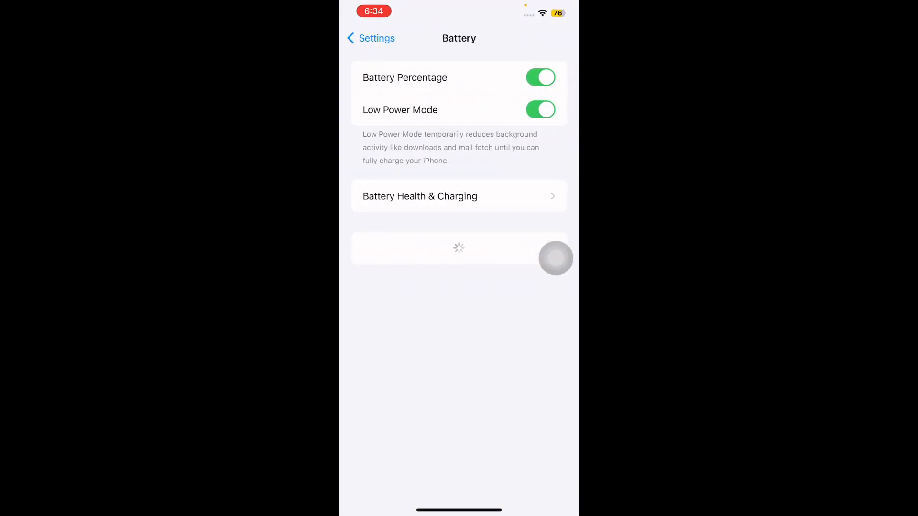